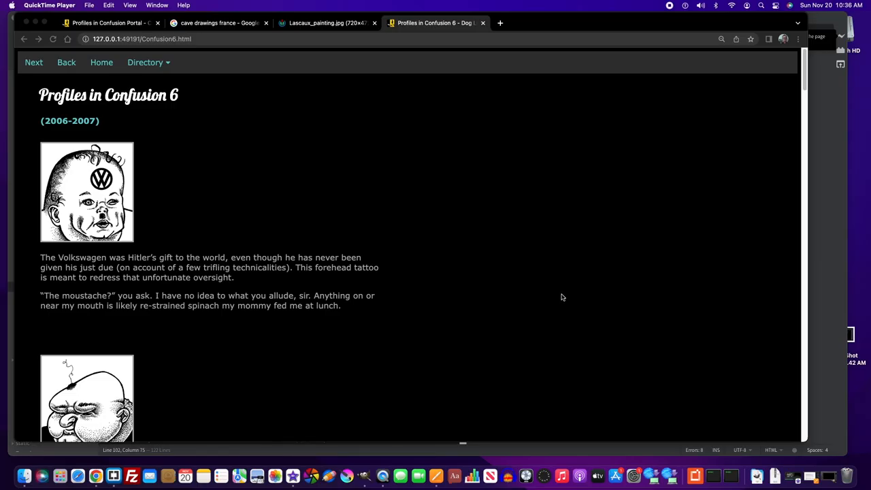
scroll("down", 3)
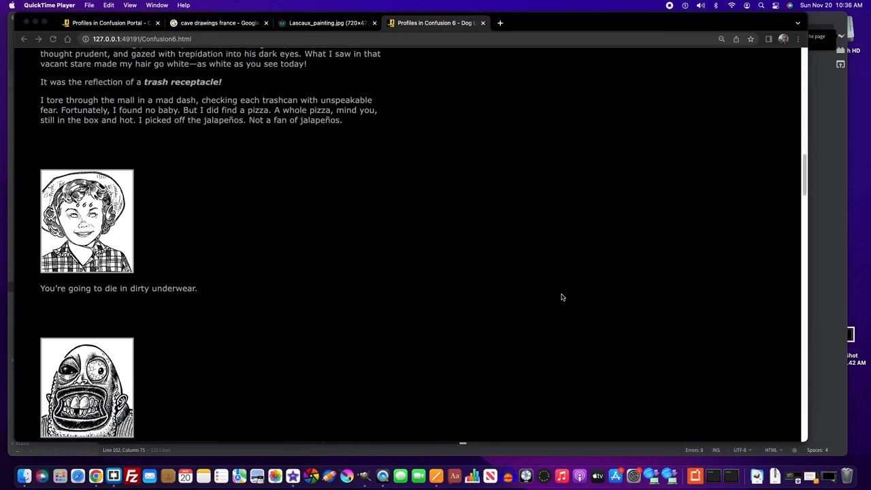
scroll("down", 3)
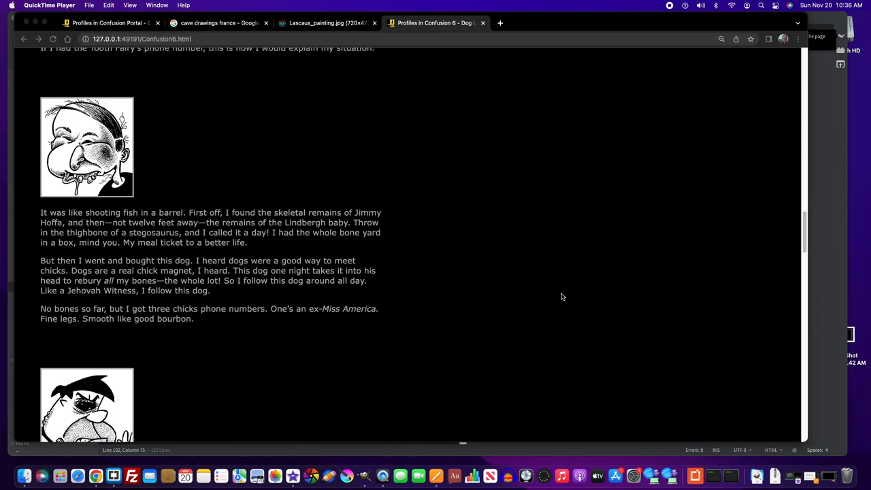